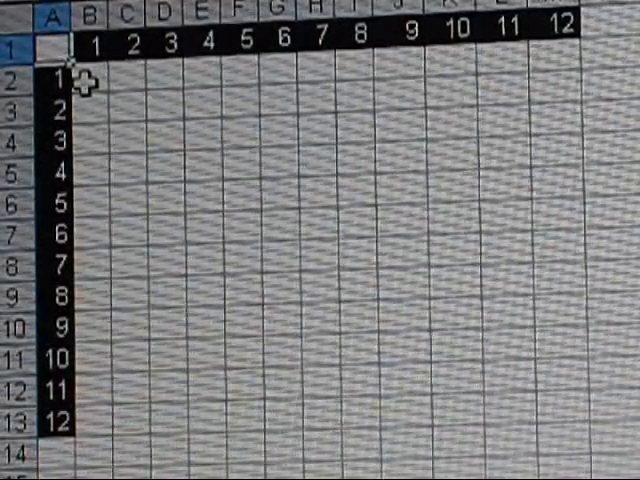
Select the empty table body B2:M13 so it can be filled in one go
left_click_drag(84, 78, 598, 428)
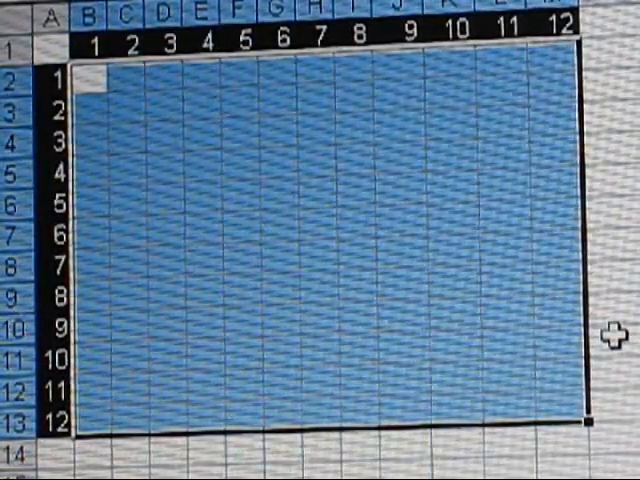
Enter =(B$1)/($A2) in the active cell, dividing the column header by the row header
type("=(")
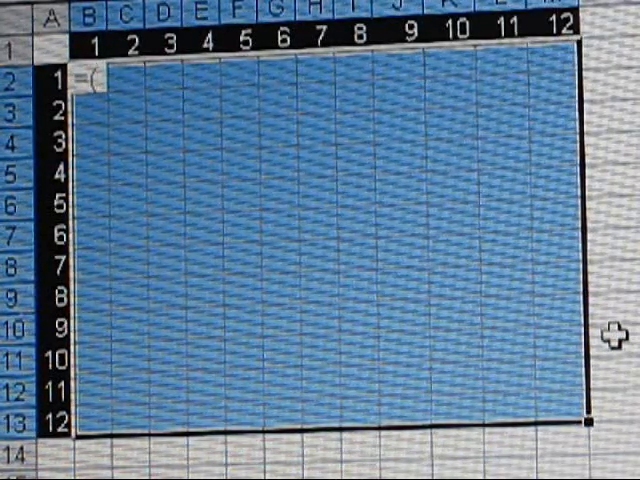
type("B")
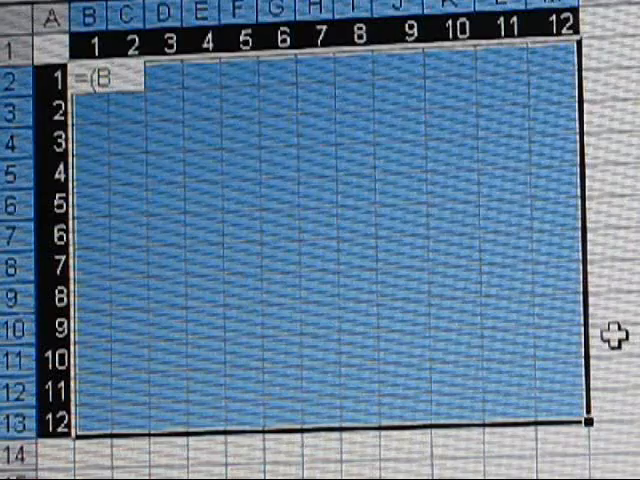
type("$2")
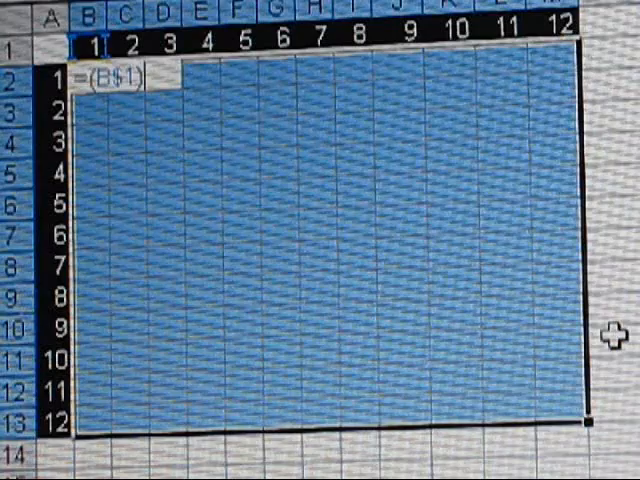
type("/($")
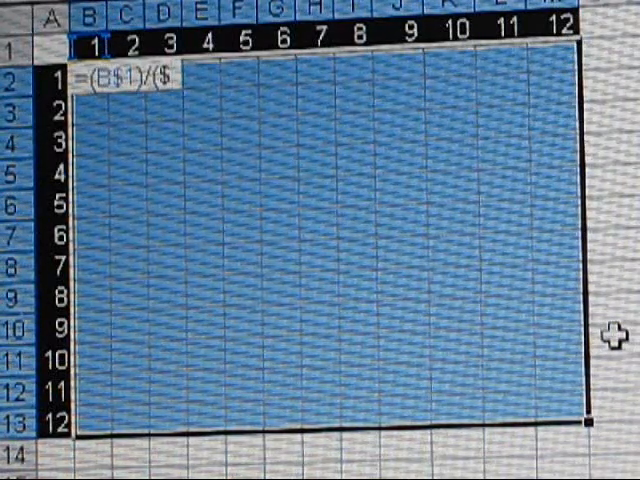
type("A2)")
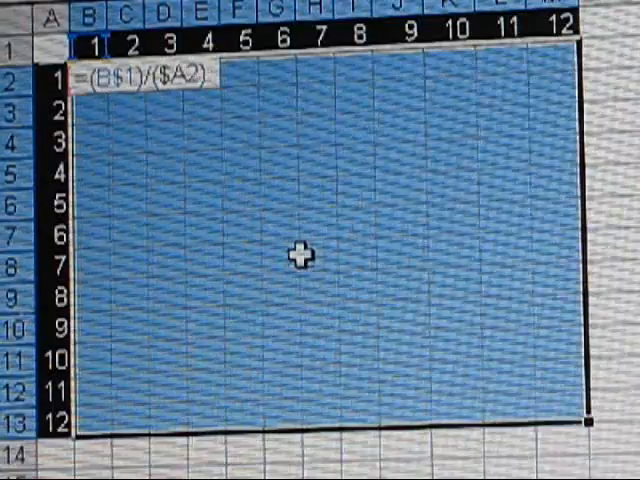
mouse_move(116, 416)
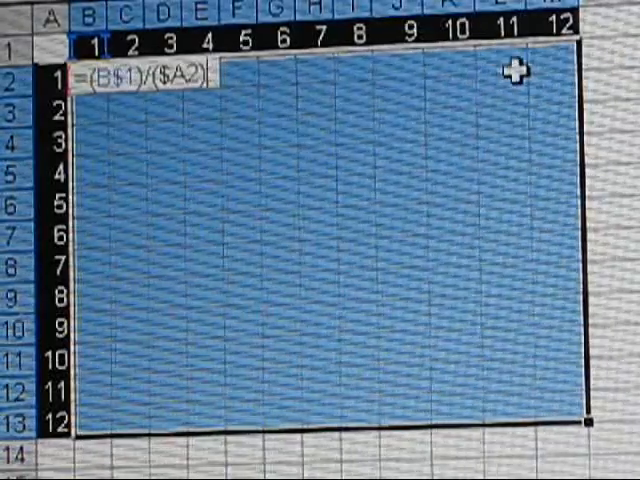
mouse_move(90, 384)
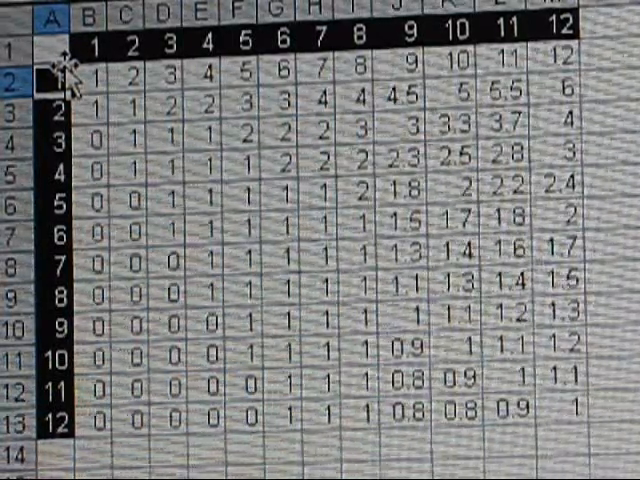
mouse_move(616, 80)
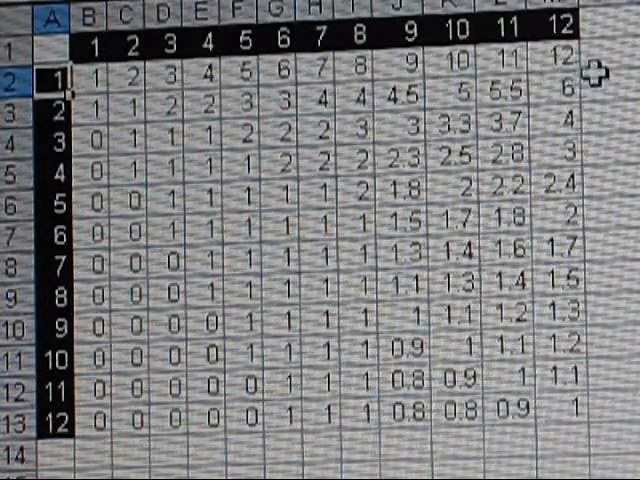